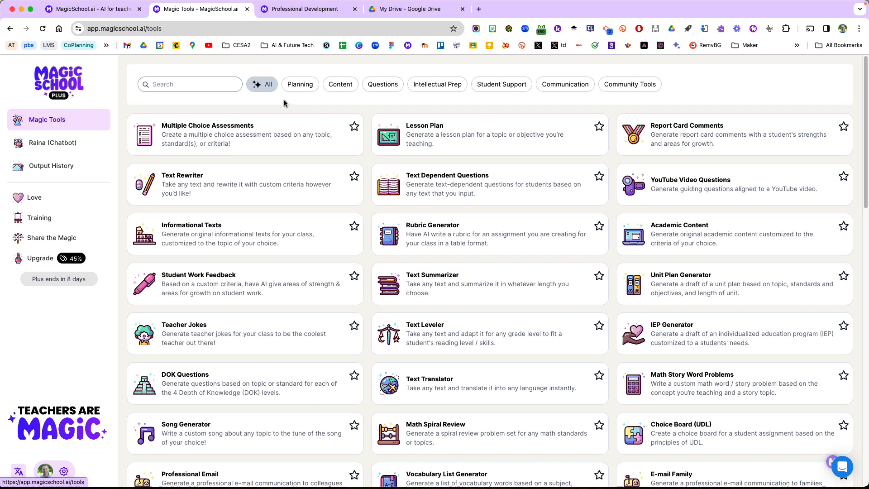
pyautogui.moveTo(230, 138)
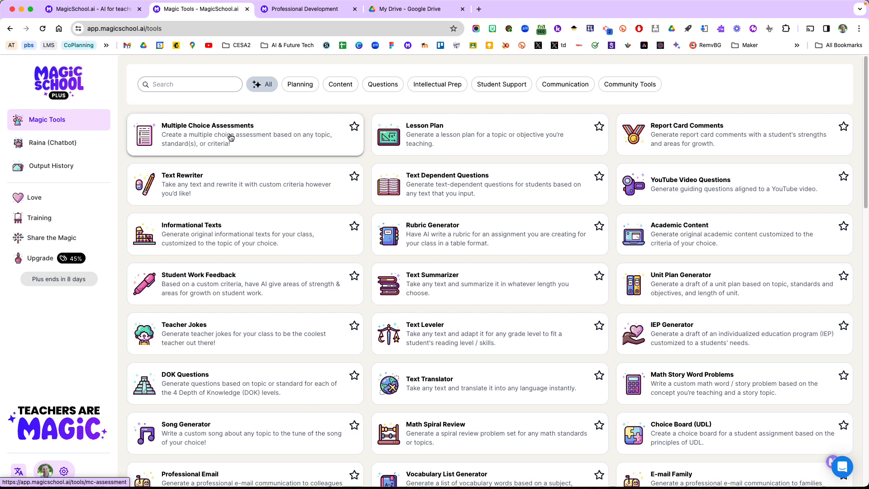
pyautogui.moveTo(229, 137)
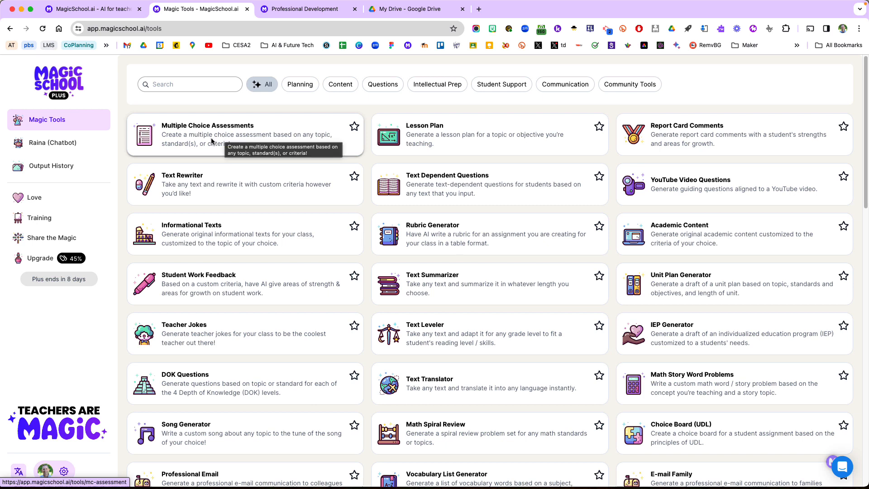
pyautogui.moveTo(67, 282)
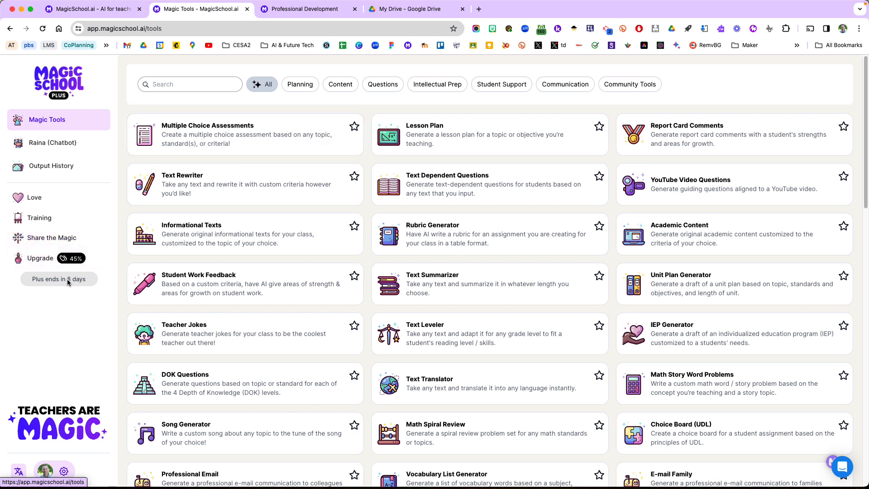
pyautogui.moveTo(235, 145)
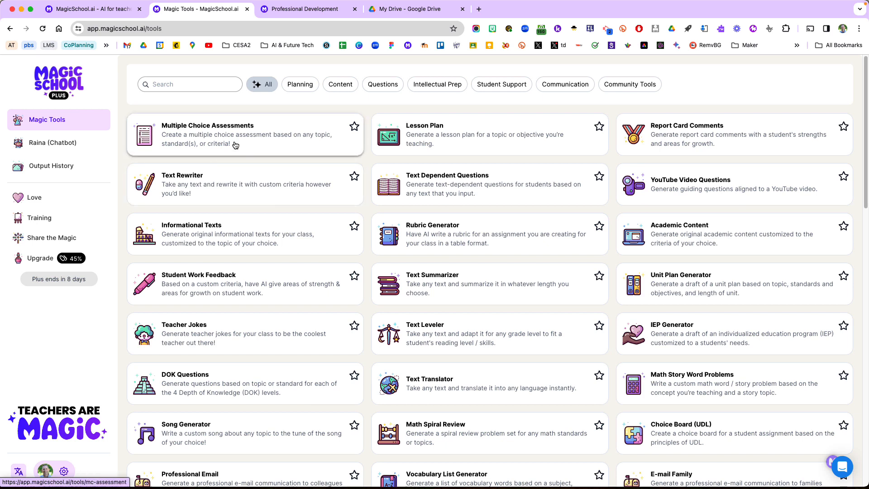
pyautogui.moveTo(237, 143)
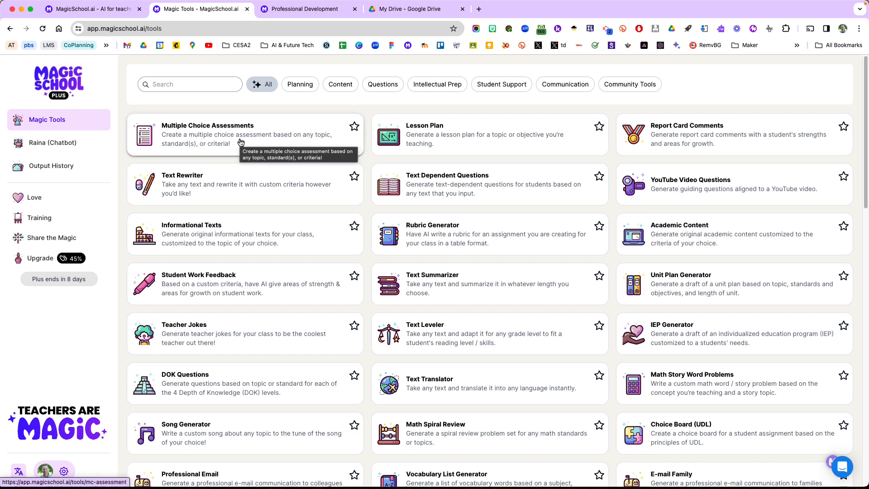
pyautogui.moveTo(583, 172)
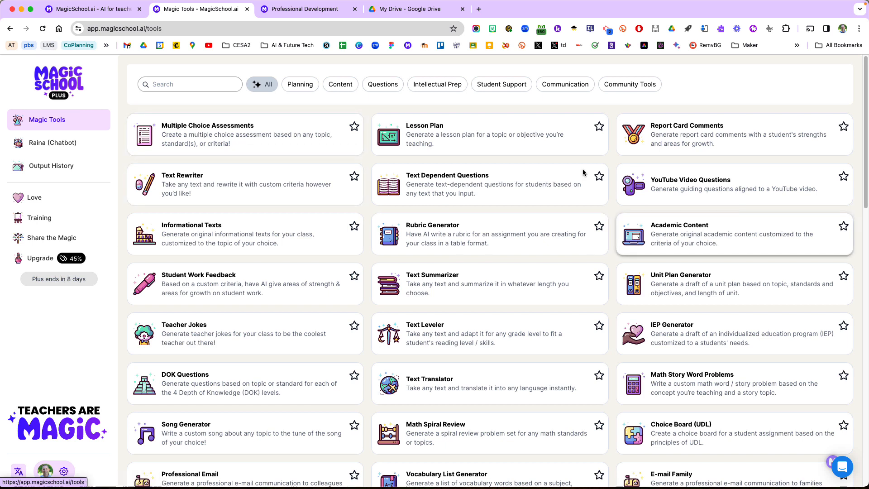
pyautogui.moveTo(261, 176)
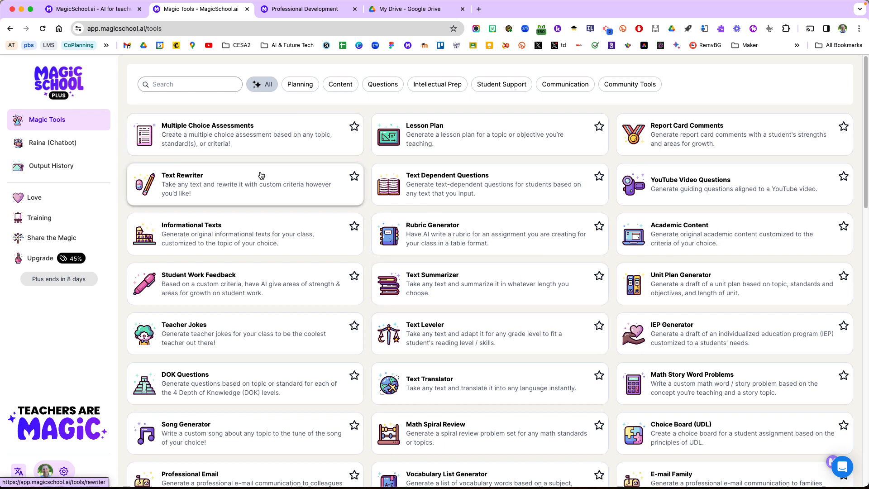
pyautogui.moveTo(225, 136)
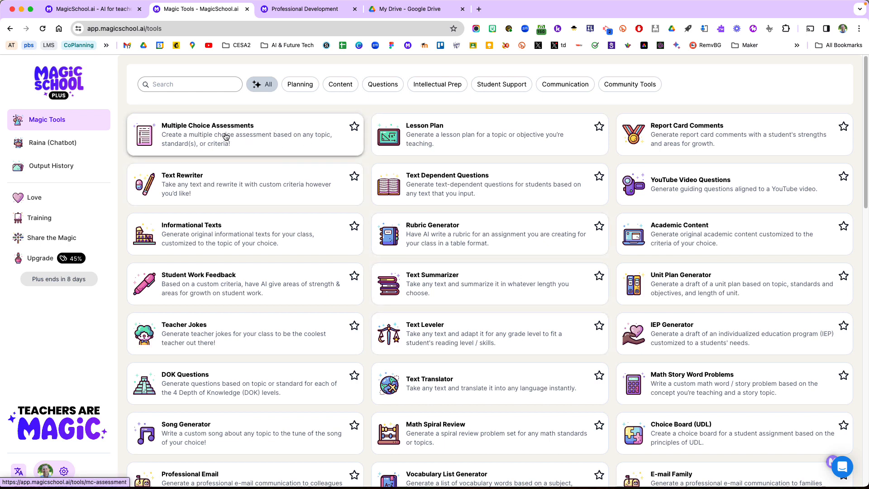
pyautogui.moveTo(222, 135)
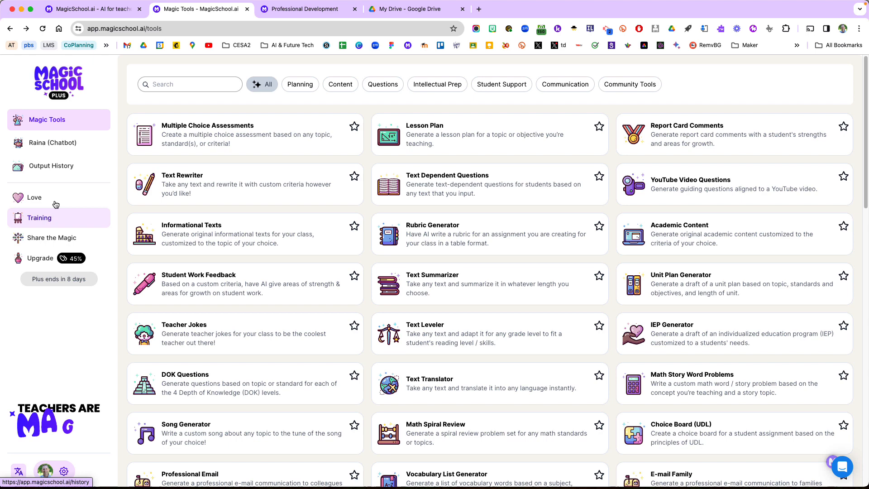
# Generate a 6th grade, 10-question multiple choice assessment on earthquakes and plate tectonics
pyautogui.click(302, 9)
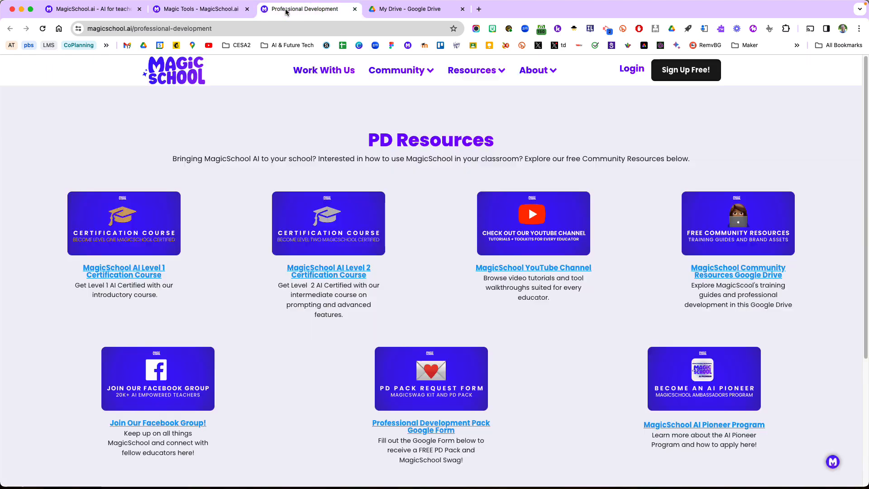
pyautogui.moveTo(182, 245)
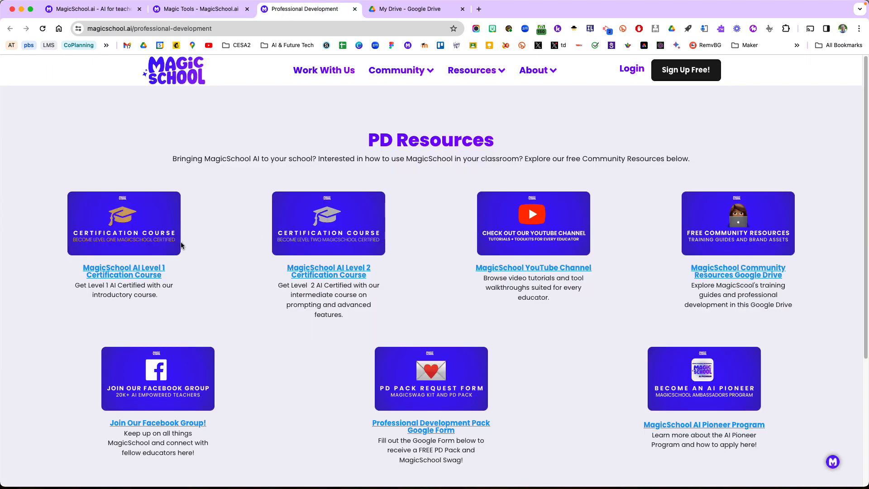
pyautogui.click(201, 9)
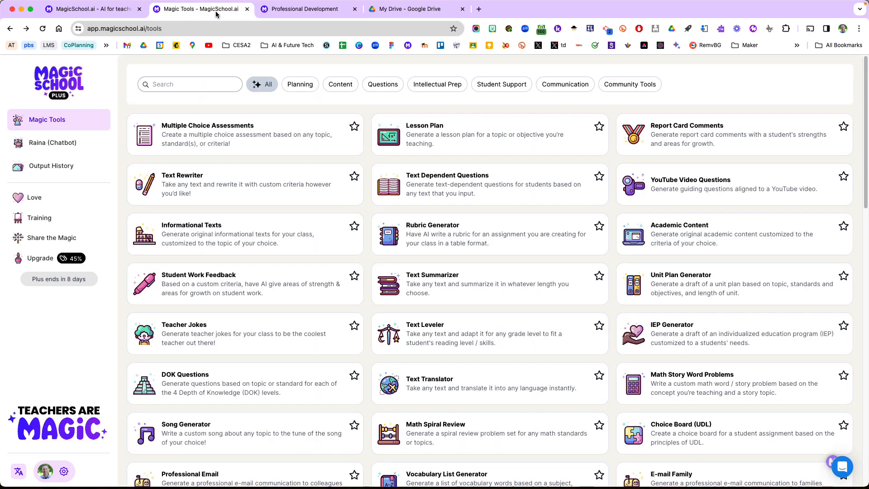
pyautogui.click(207, 126)
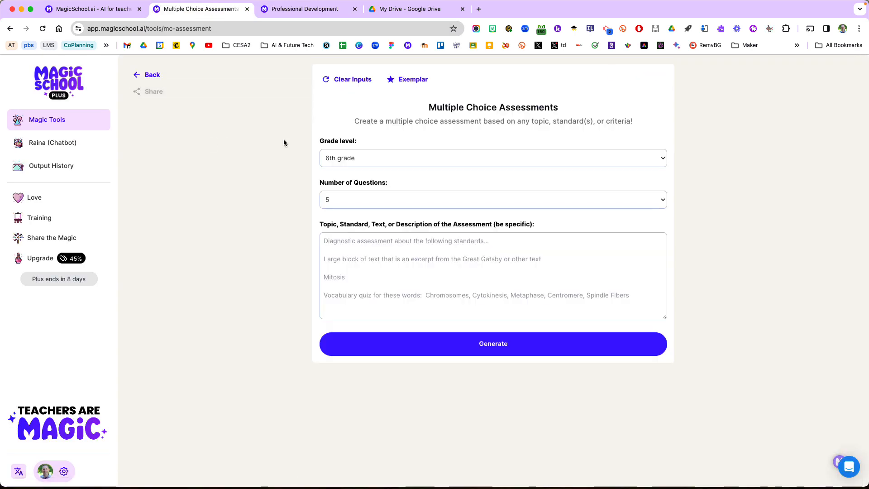
pyautogui.moveTo(368, 295)
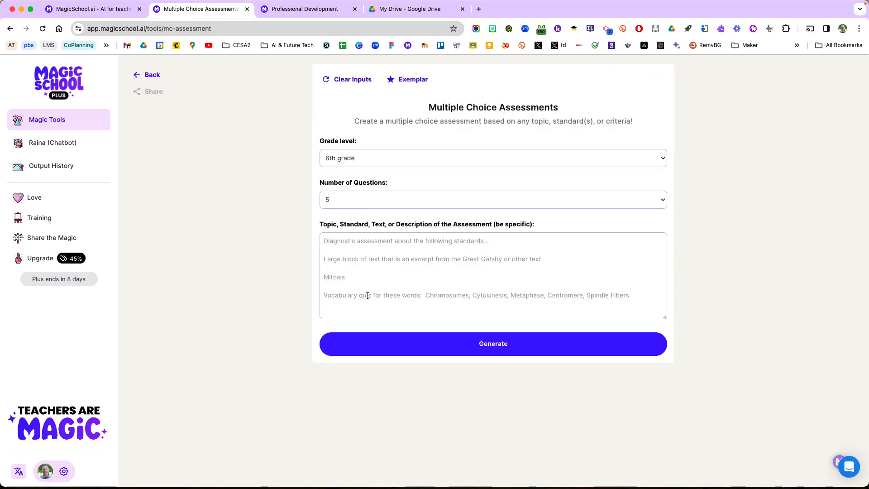
pyautogui.click(493, 199)
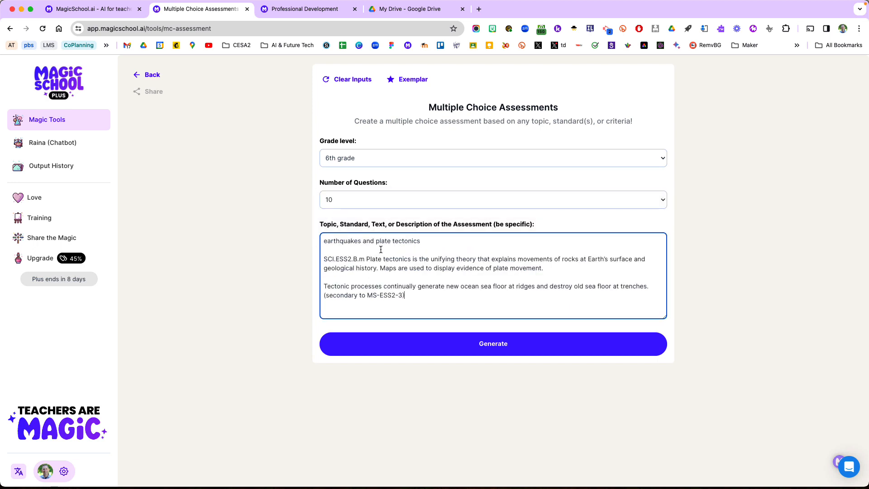
pyautogui.moveTo(394, 303)
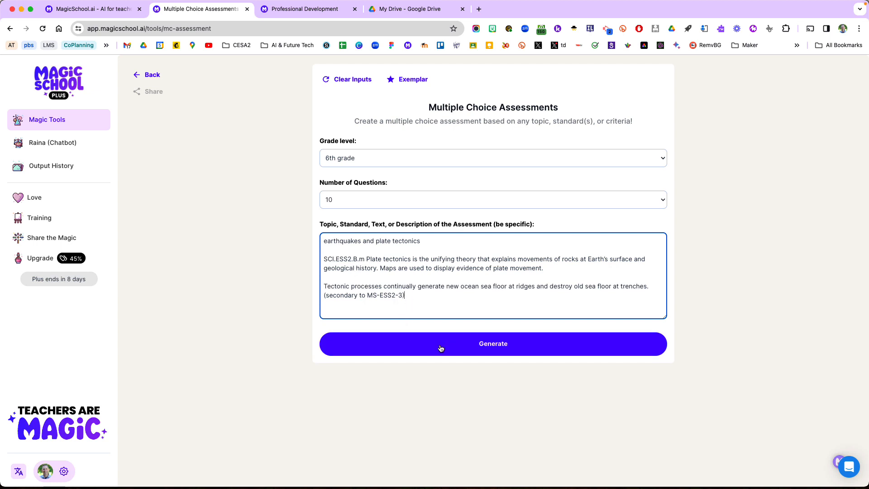
pyautogui.click(492, 344)
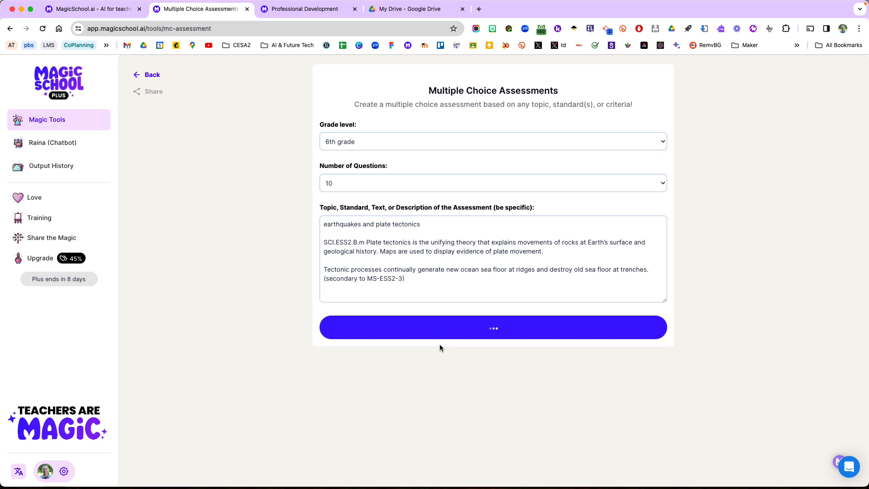
pyautogui.click(492, 327)
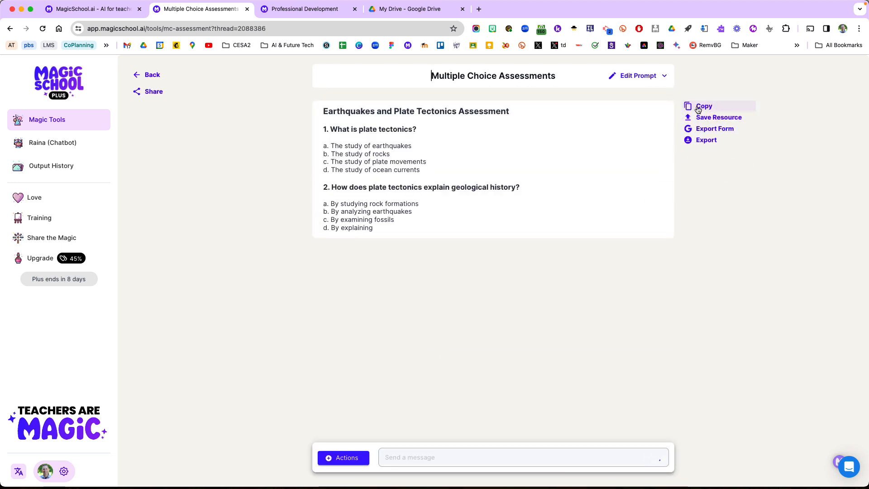
pyautogui.click(706, 140)
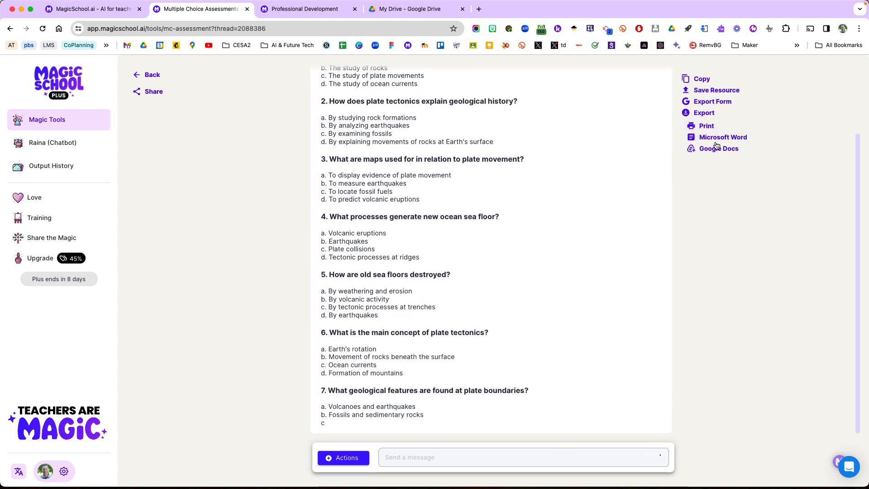
pyautogui.scroll(-3)
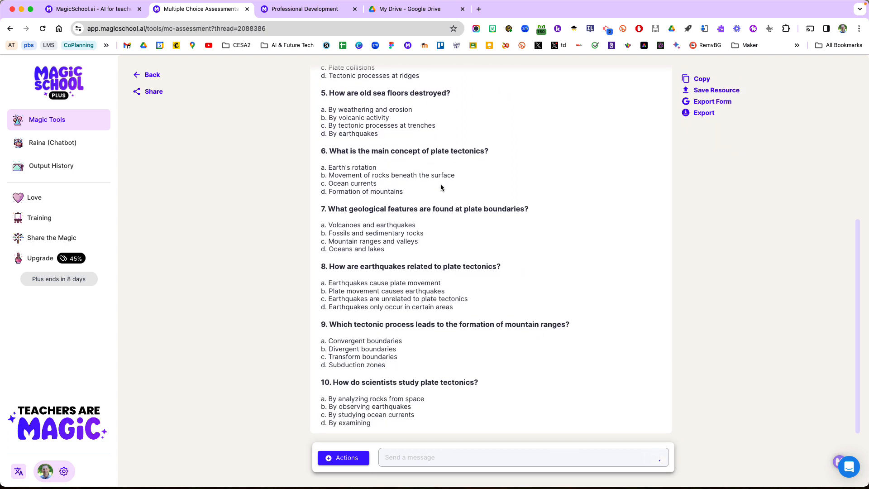
pyautogui.click(704, 112)
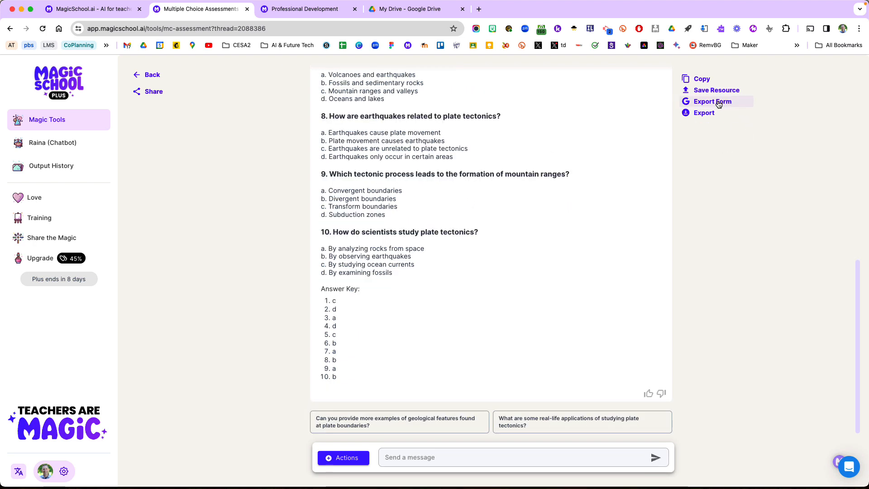
pyautogui.moveTo(368, 302)
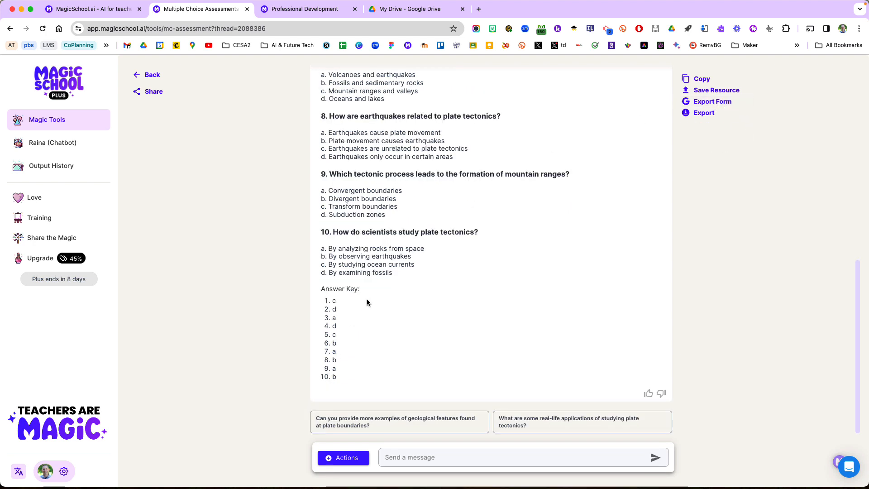
pyautogui.scroll(3)
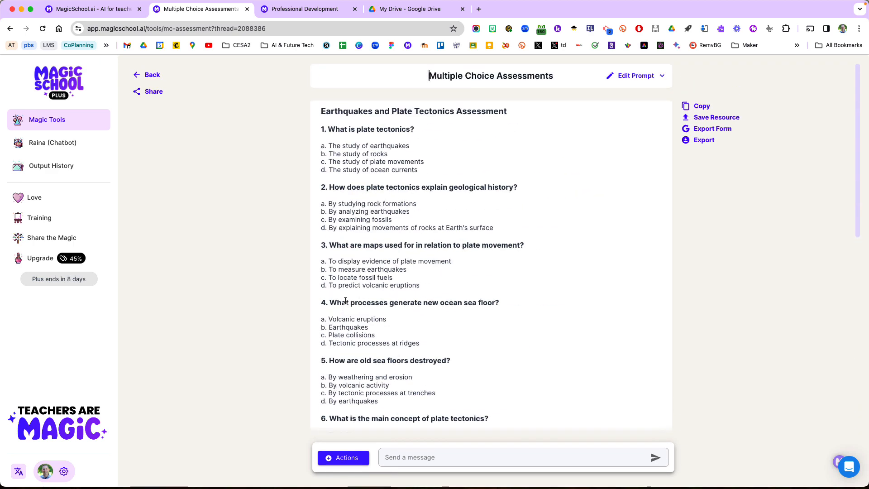
pyautogui.scroll(-3)
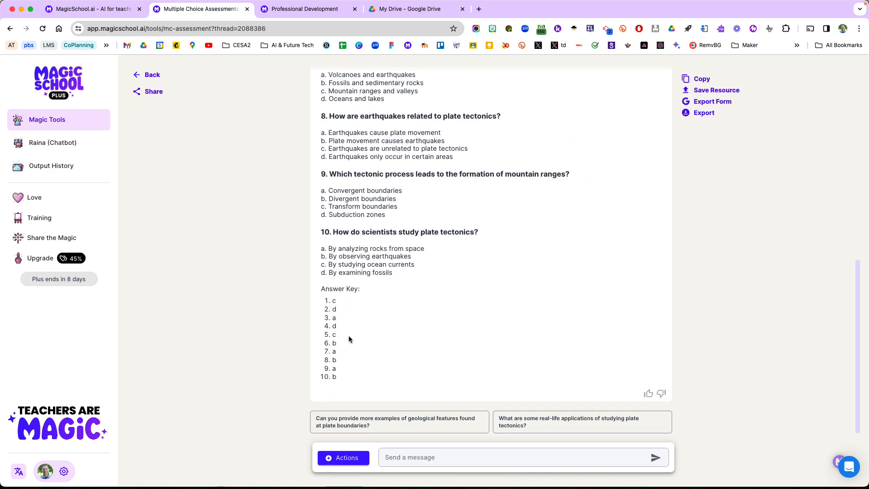
pyautogui.moveTo(399, 421)
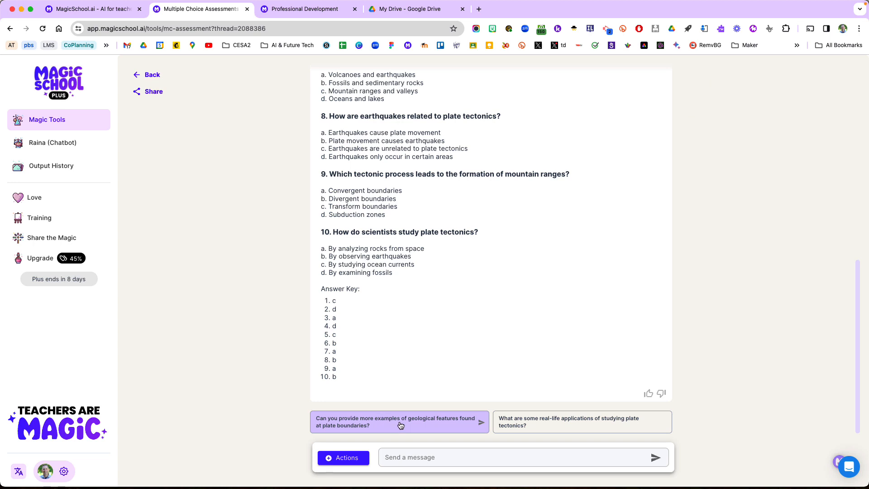
pyautogui.moveTo(521, 422)
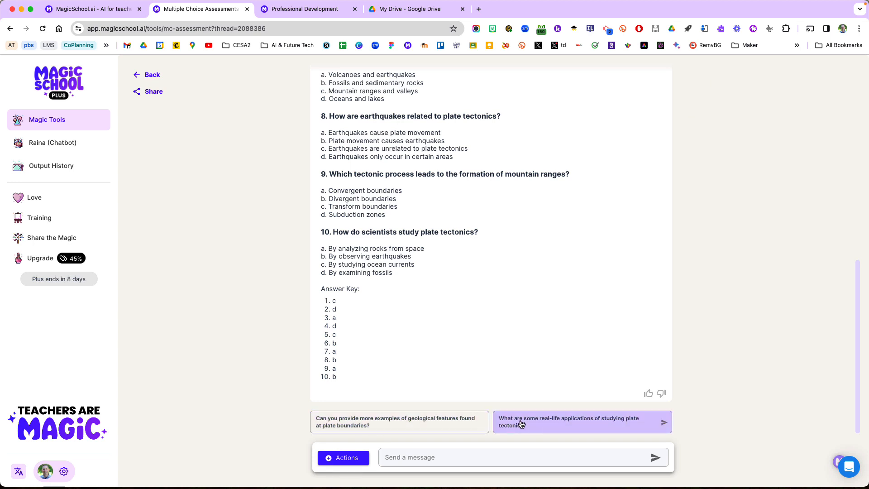
pyautogui.moveTo(400, 422)
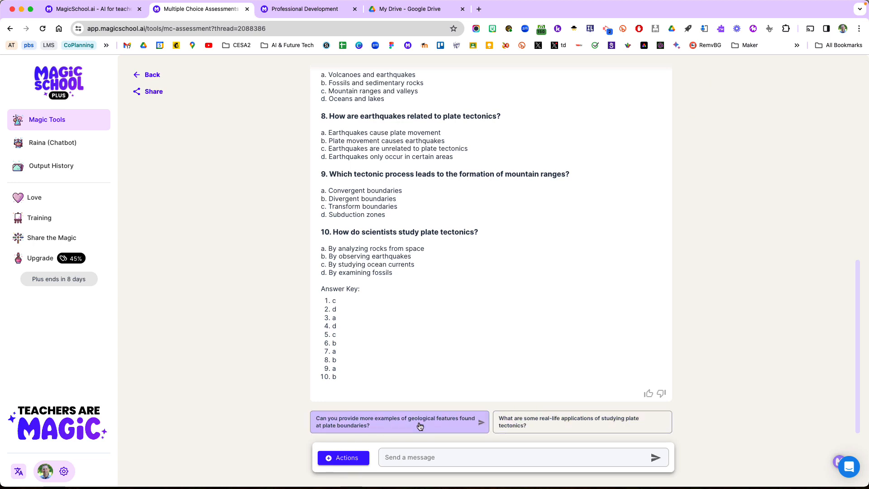
pyautogui.moveTo(516, 422)
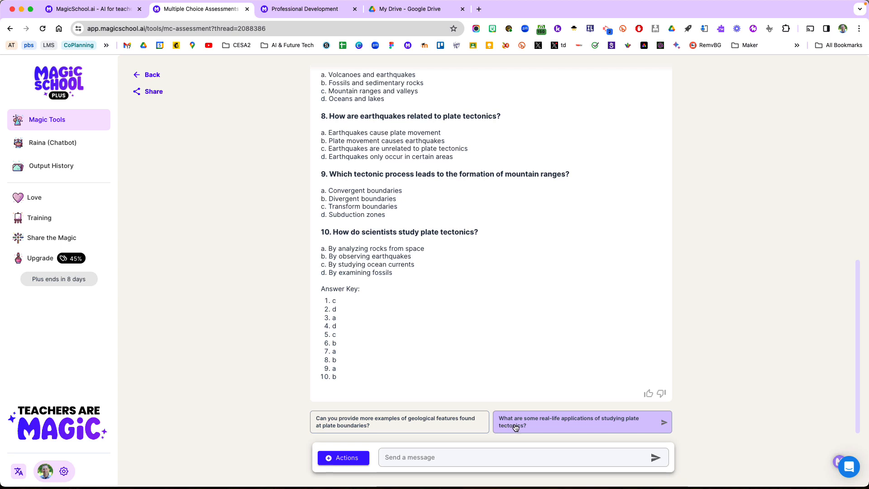
pyautogui.scroll(3)
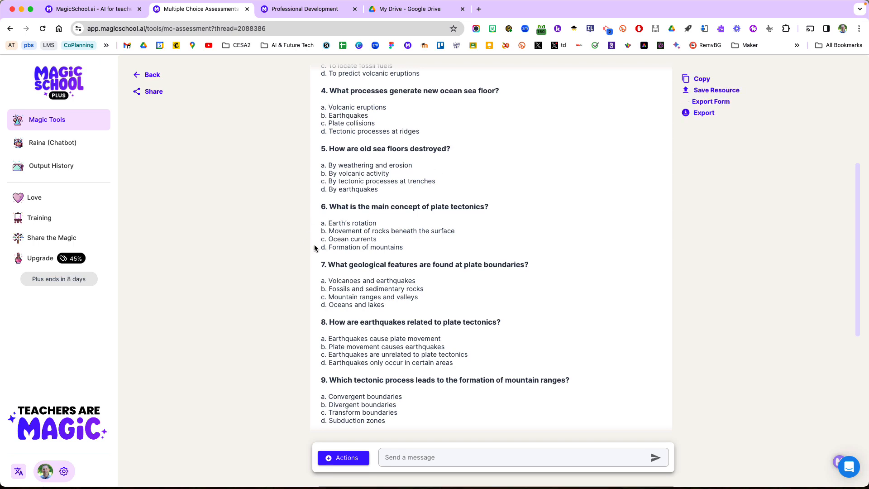
# Export the assessment to Google Forms and open the new ten-question form
pyautogui.click(711, 101)
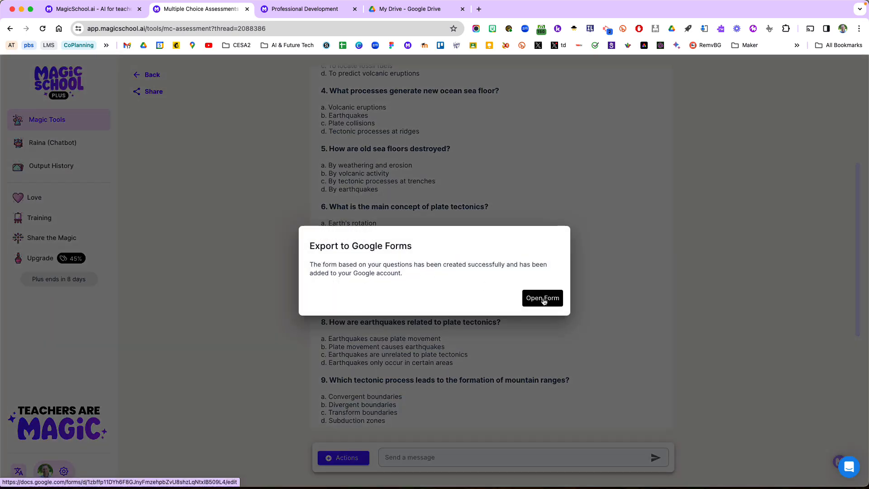
pyautogui.click(542, 298)
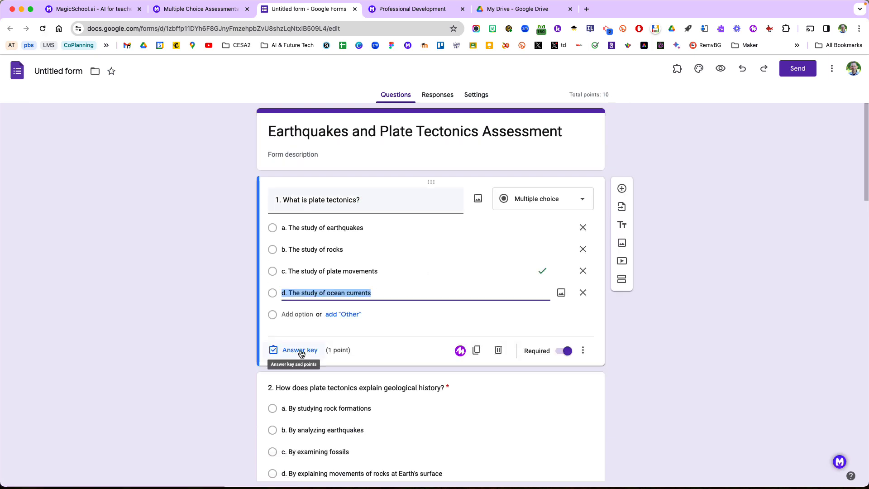
pyautogui.scroll(-3)
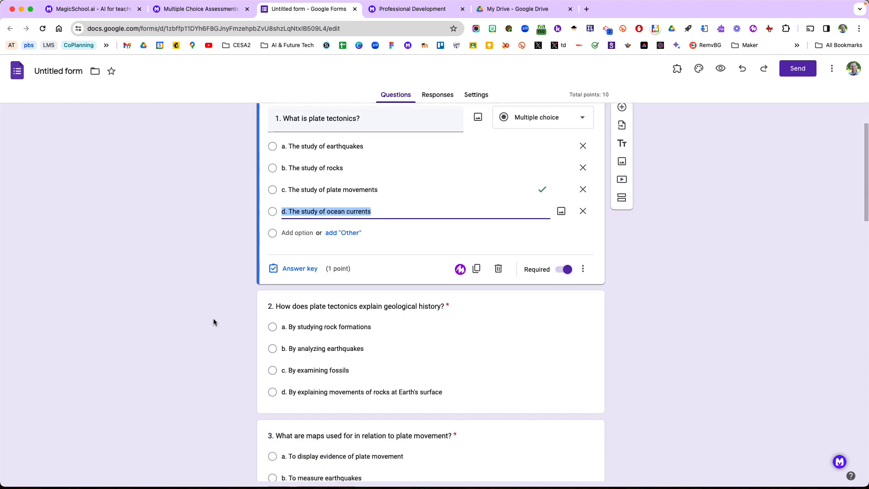
pyautogui.scroll(-3)
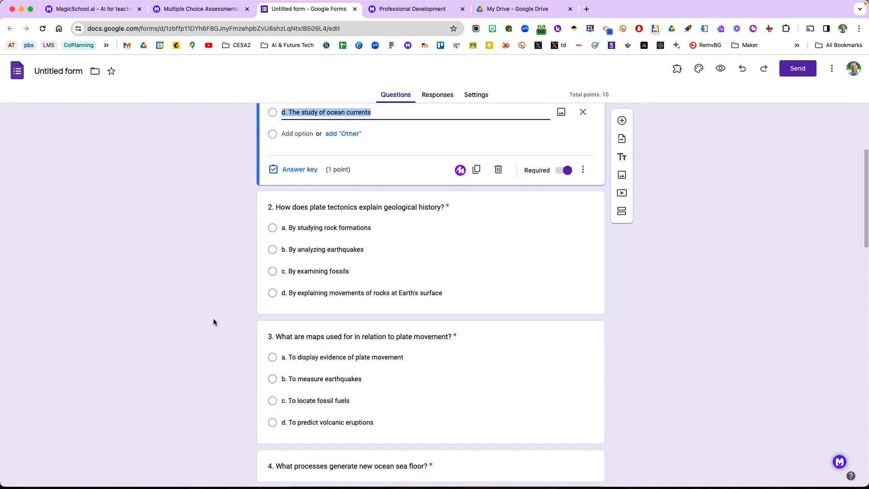
pyautogui.scroll(-3)
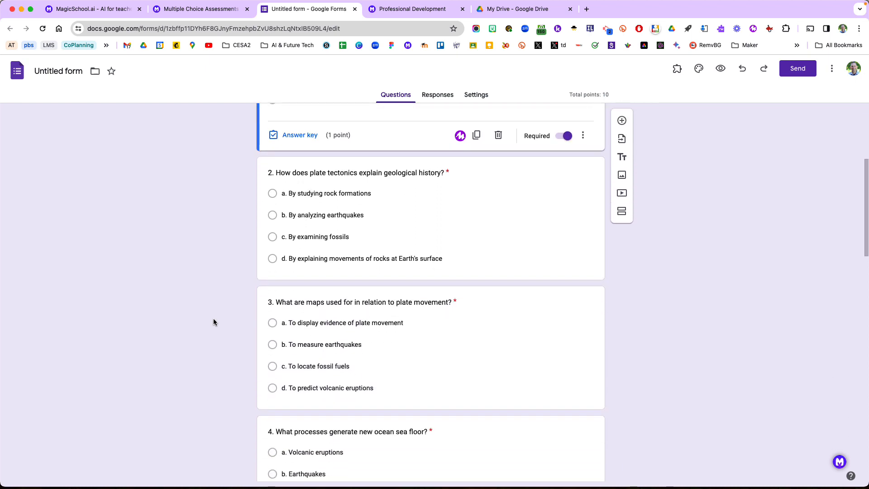
pyautogui.scroll(3)
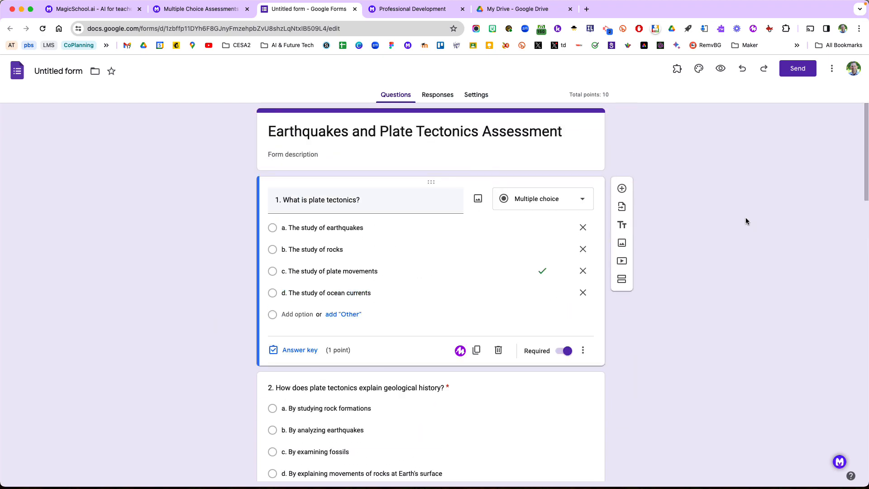